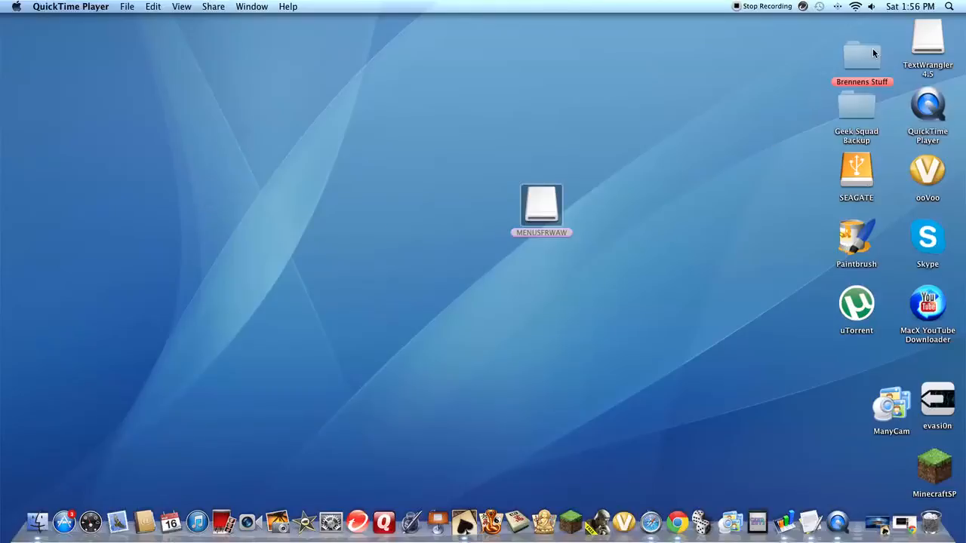
mouse_move(794, 308)
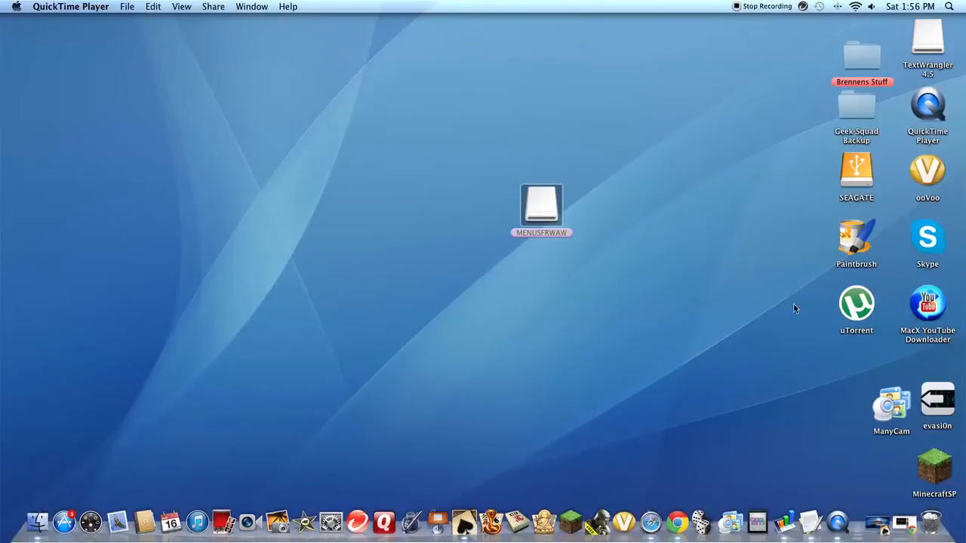
mouse_move(833, 66)
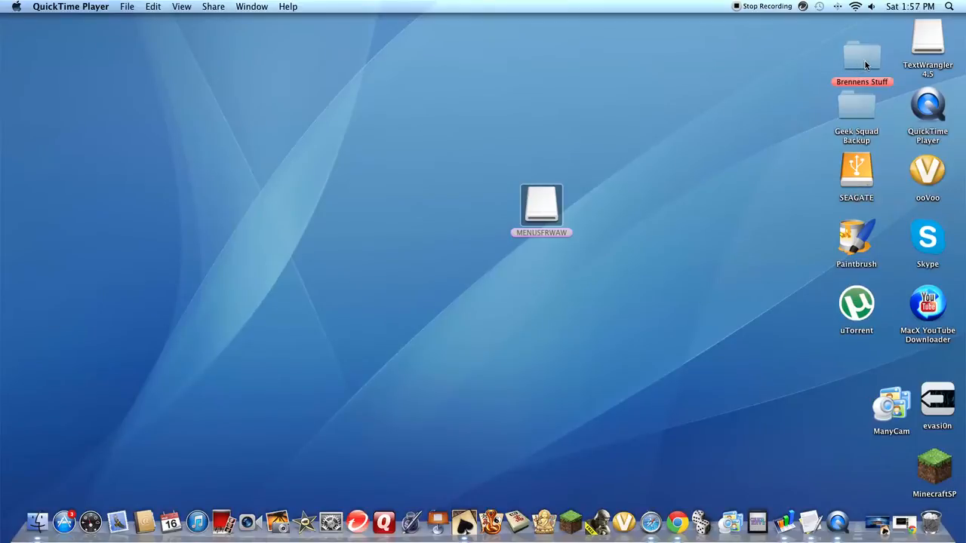
Open the Brennens Stuff folder and nudge the TextWrangler icon back into place
double_click(862, 57)
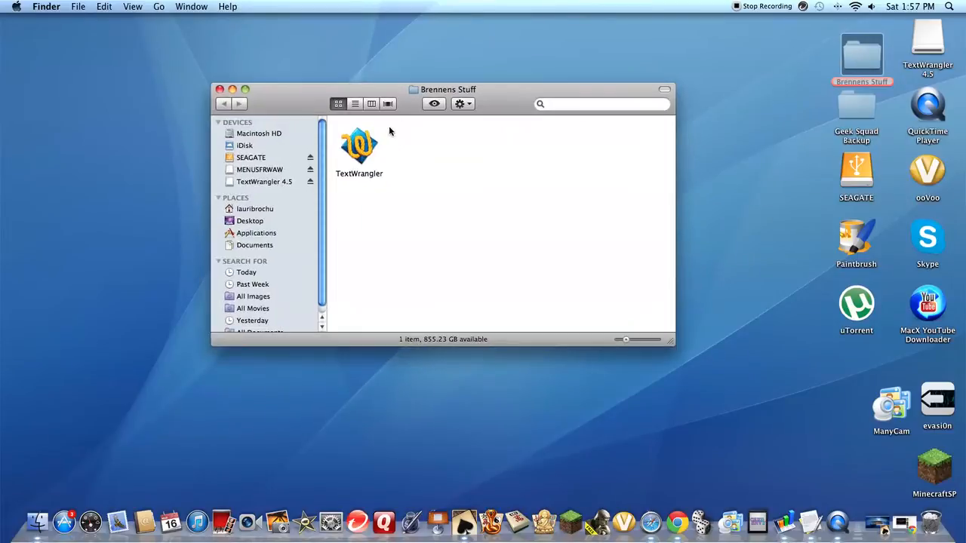
left_click_drag(360, 145, 408, 187)
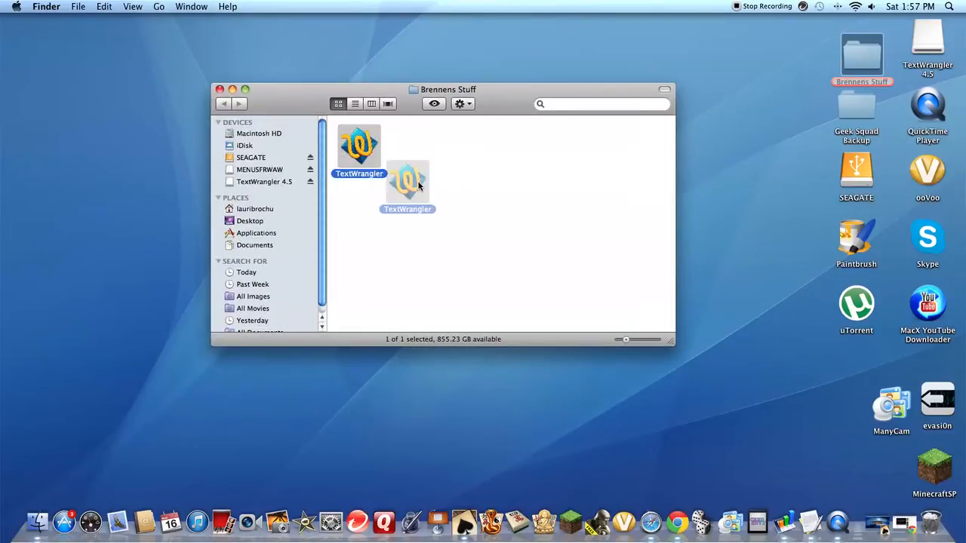
left_click_drag(408, 181, 355, 148)
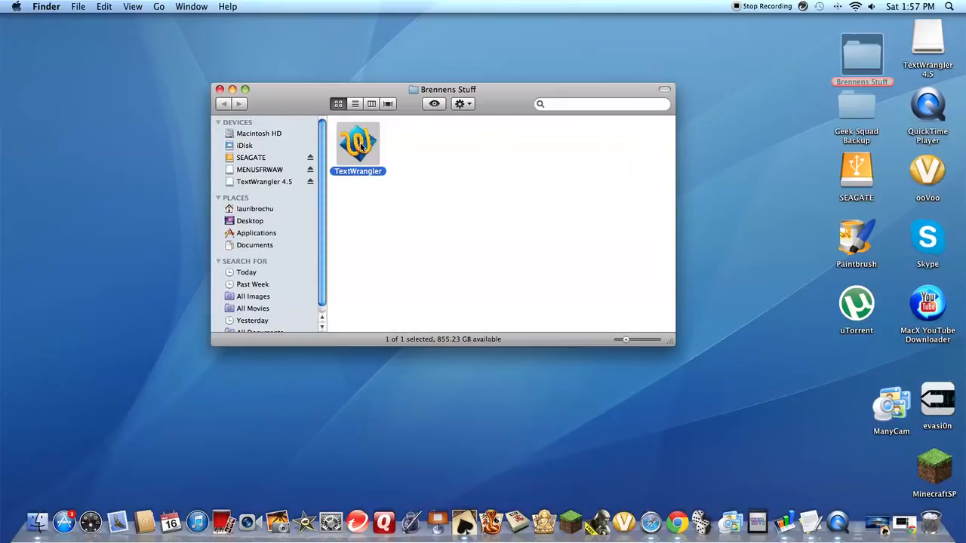
Launch TextWrangler and type 'tiygu6t' into the new untitled document
double_click(358, 144)
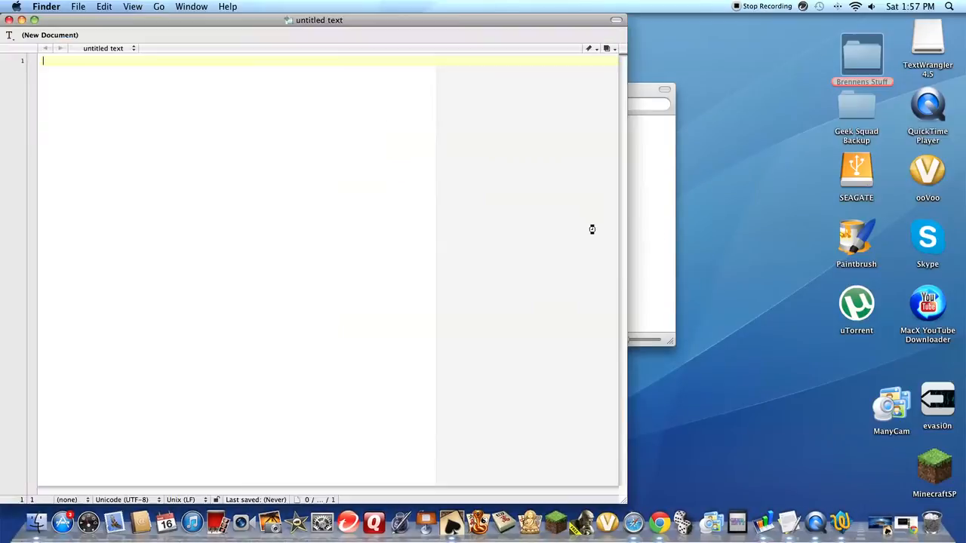
type("tiygu6t")
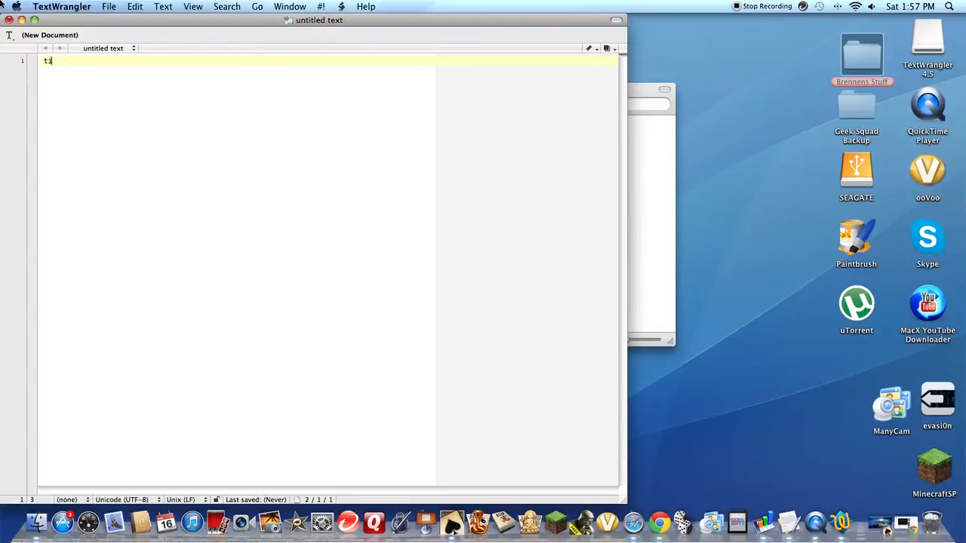
Start File > Open and jump to the MENUSFRWAW flash drive
left_click(109, 6)
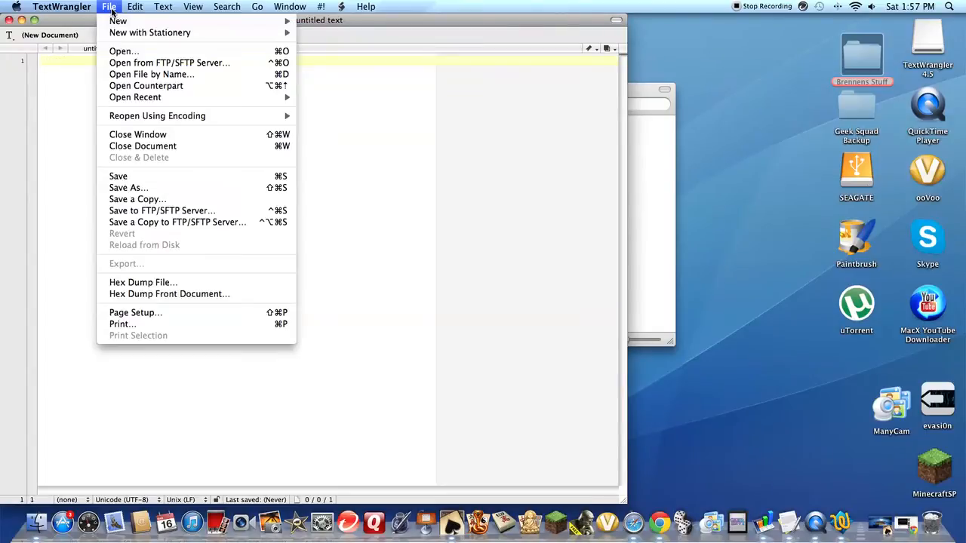
mouse_move(124, 51)
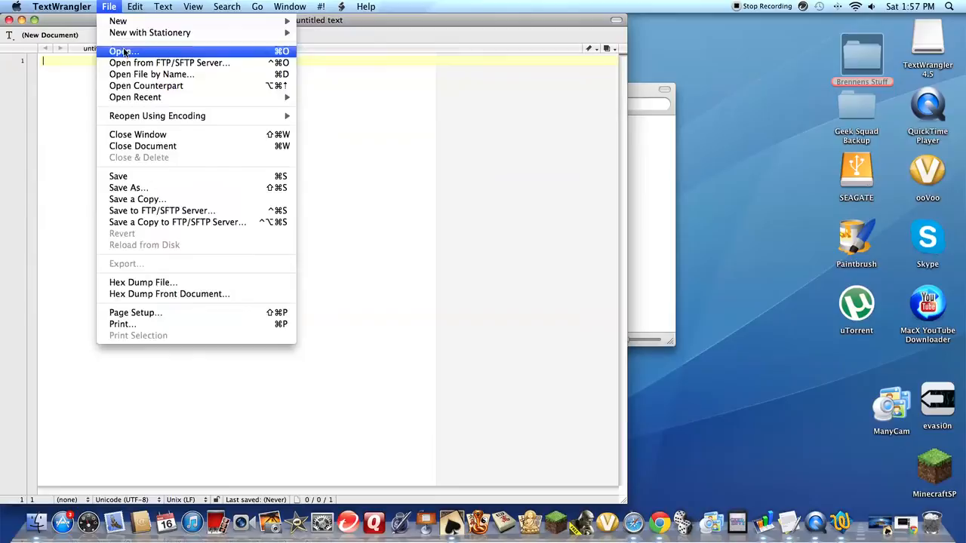
left_click(124, 51)
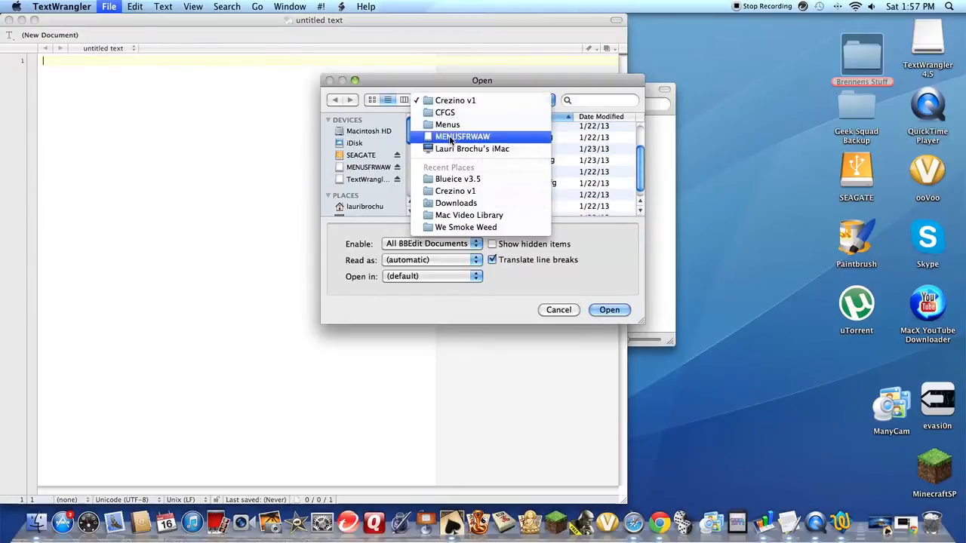
left_click(462, 136)
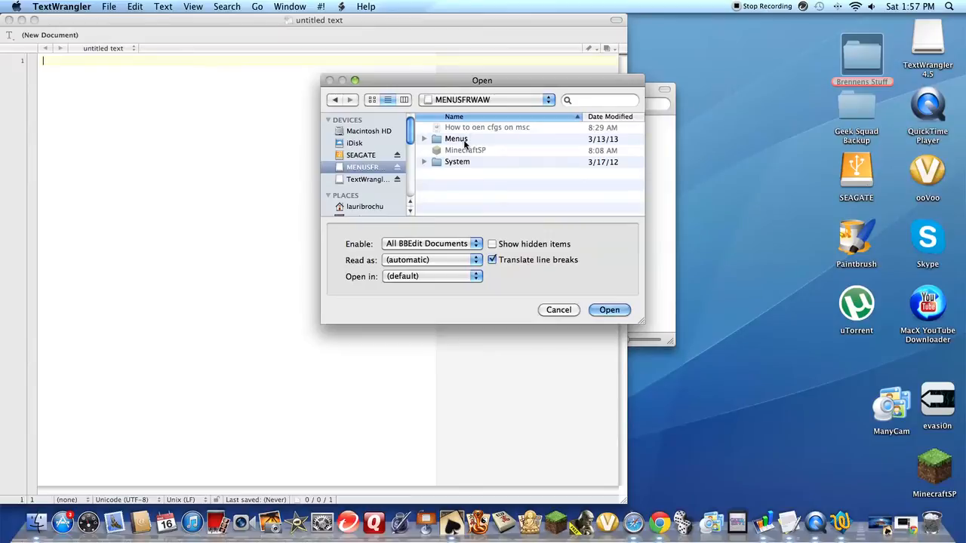
Browse into the Menus folder and the menu folder inside CFGS
double_click(486, 127)
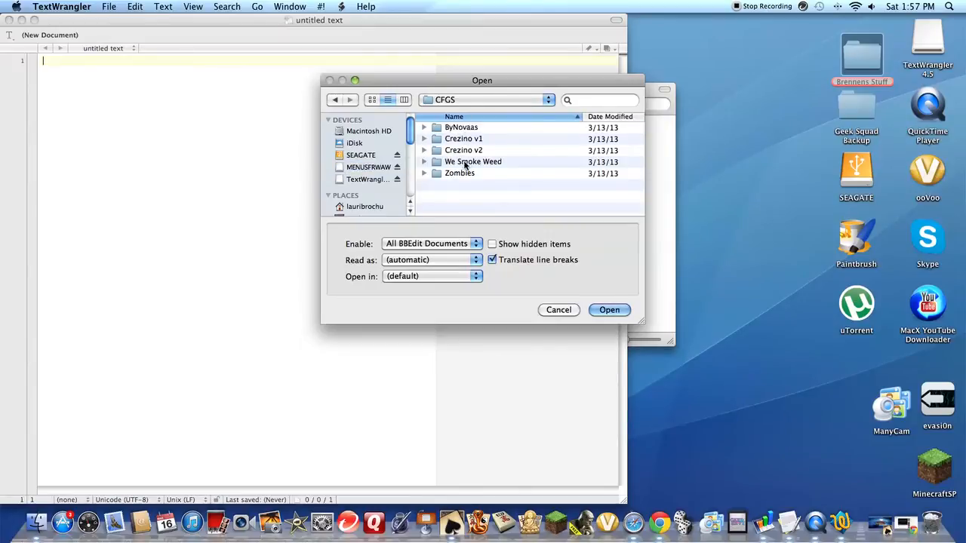
double_click(474, 162)
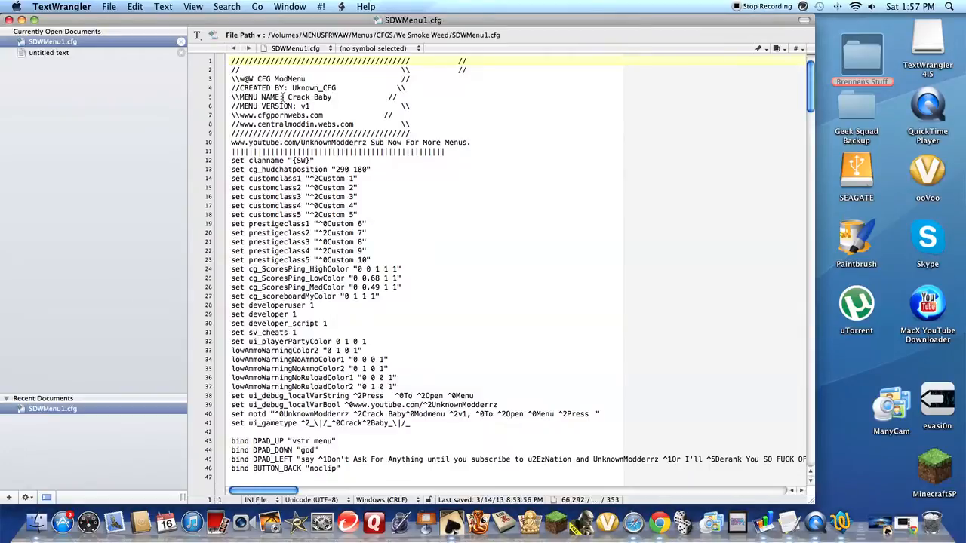
Read down through SDWMenu1.cfg's binds and settings, then return toward its opening lines
scroll("down", 3)
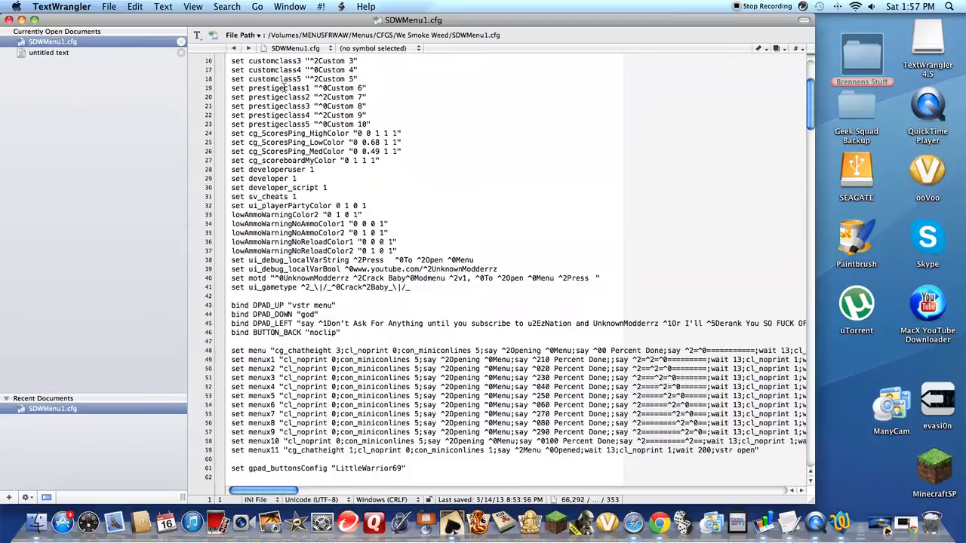
scroll("down", 3)
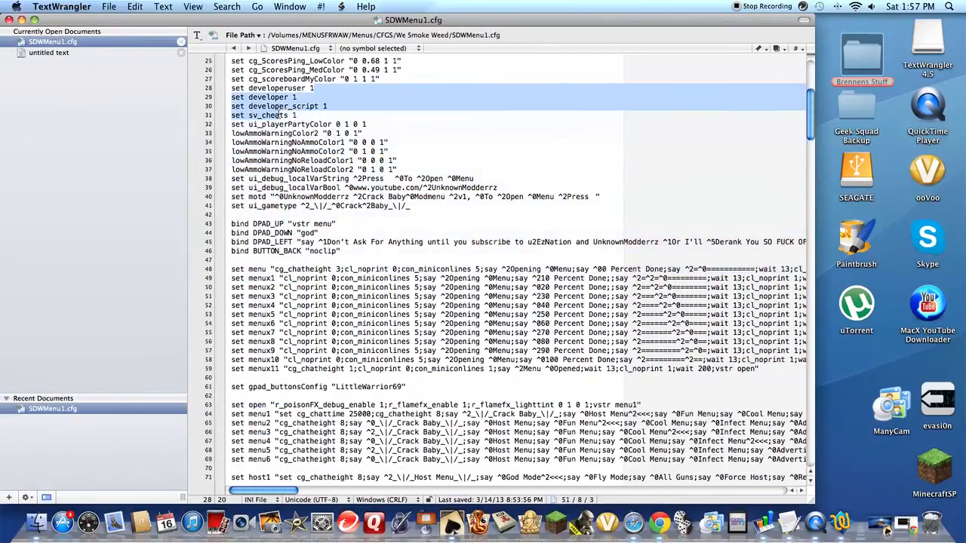
scroll("down", 3)
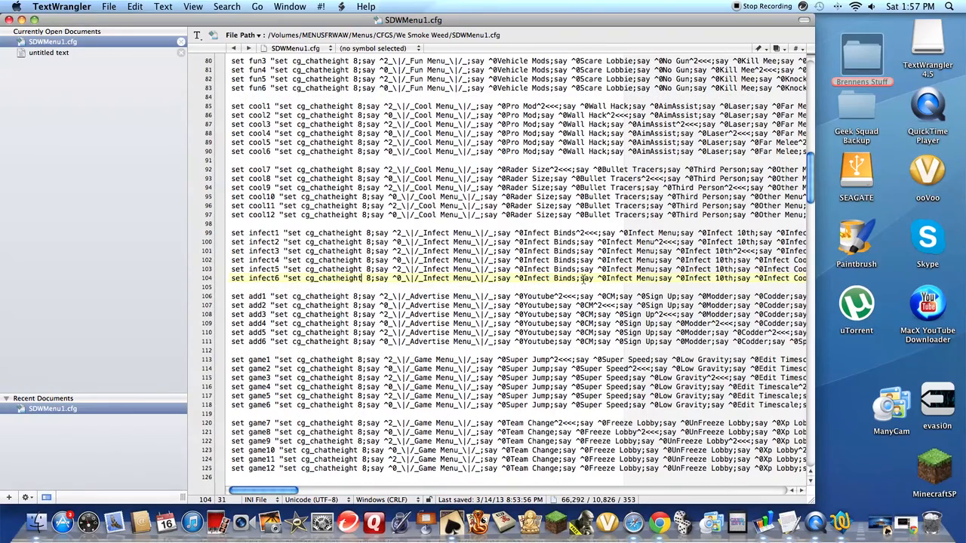
scroll("down", 3)
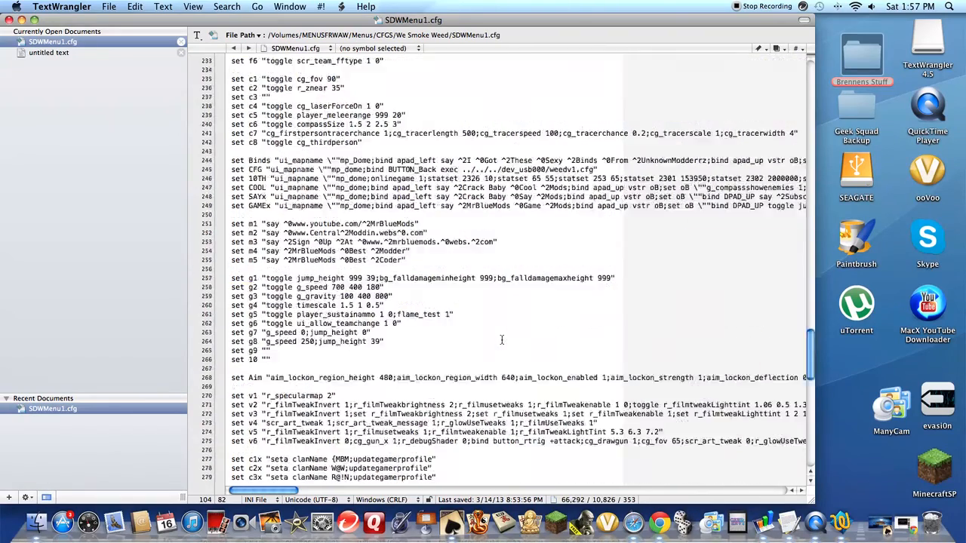
scroll("up", 3)
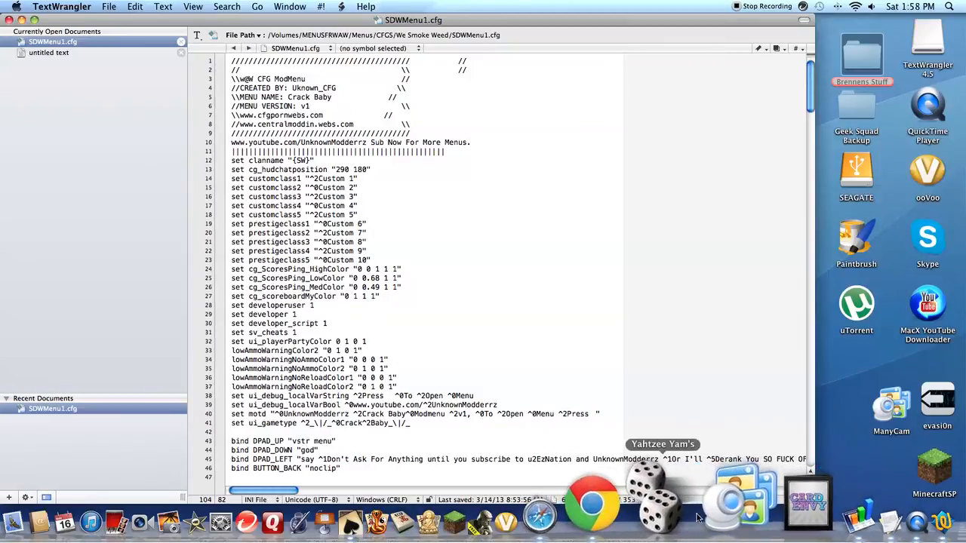
mouse_move(618, 499)
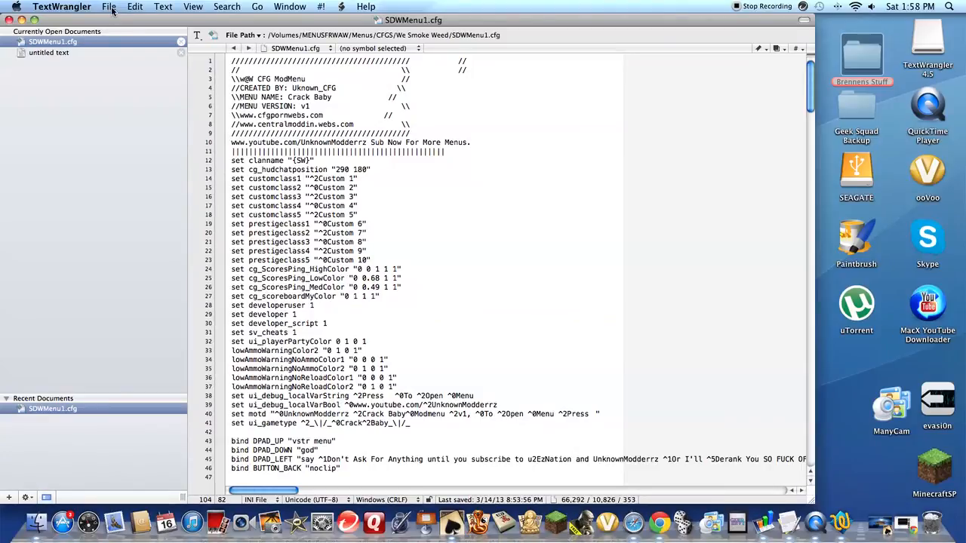
Show the File menu commands over the open SDWMenu1.cfg
left_click(109, 7)
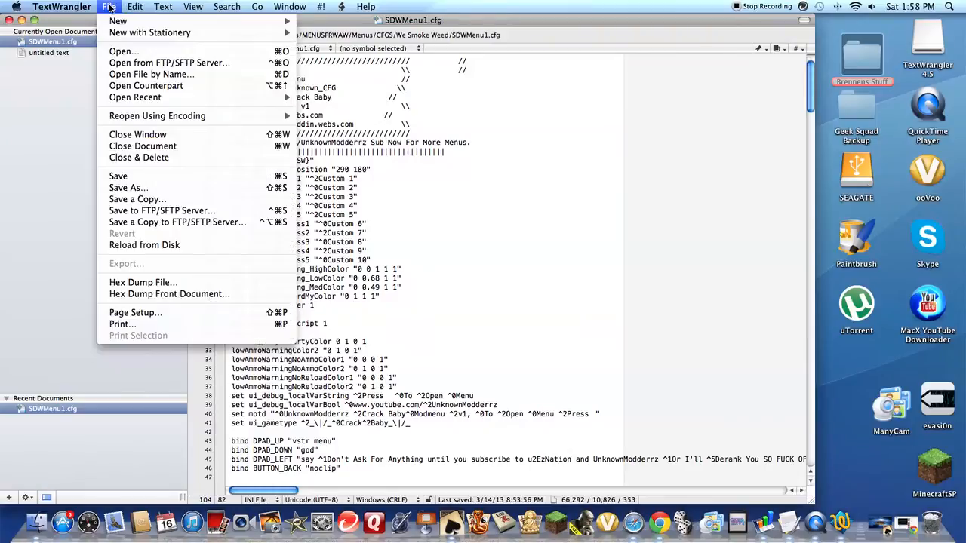